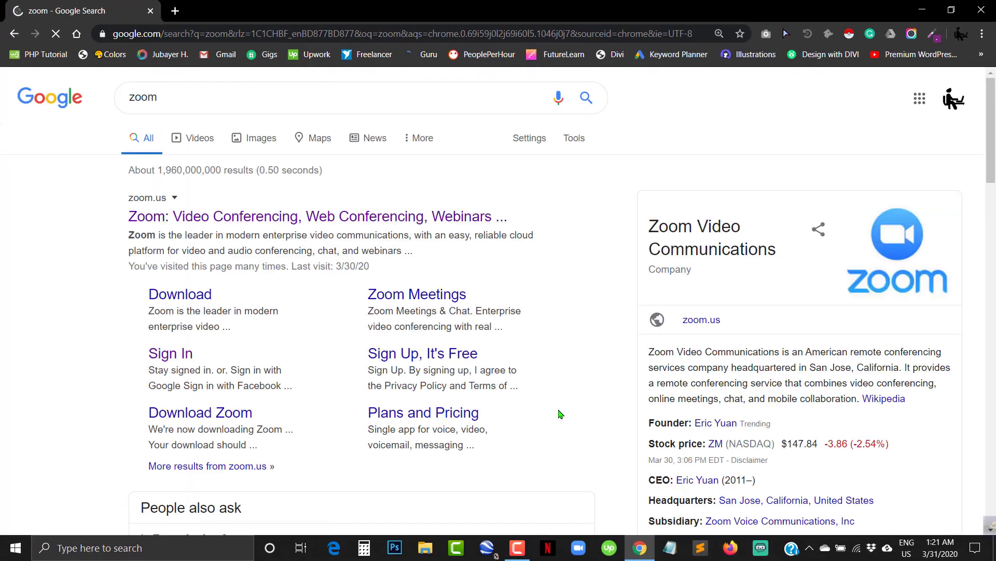
# Open the official Zoom website from the 'zoom' Google results.
pyautogui.click(318, 215)
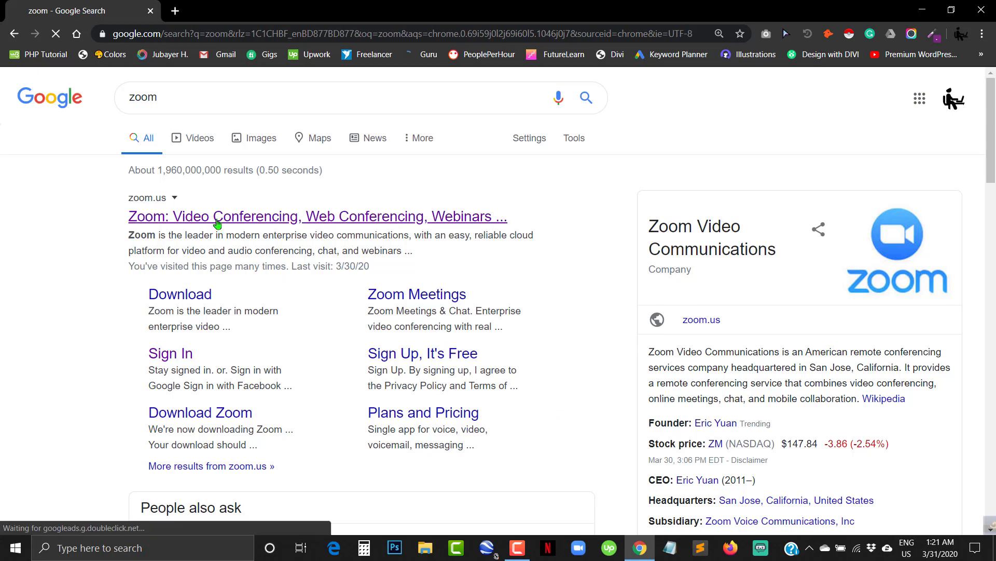
pyautogui.click(318, 215)
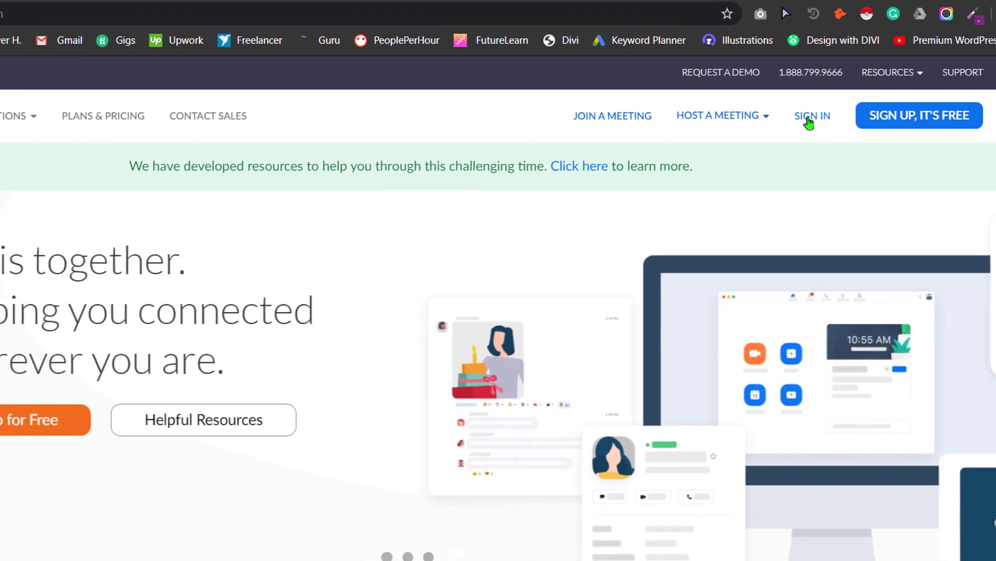
# Sign in to the Zoom account with the saved credentials to reach the meetings page.
pyautogui.click(811, 115)
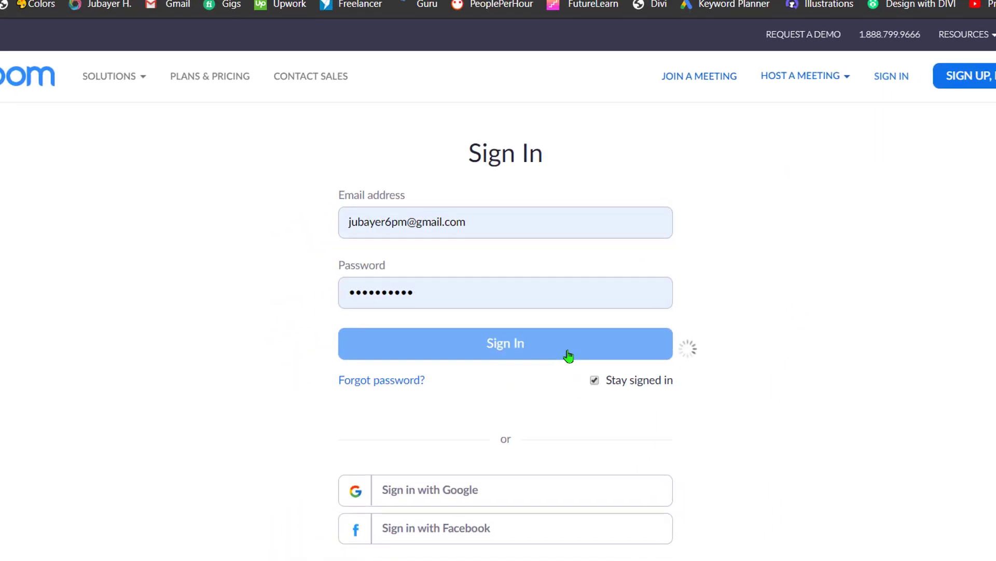
pyautogui.click(505, 344)
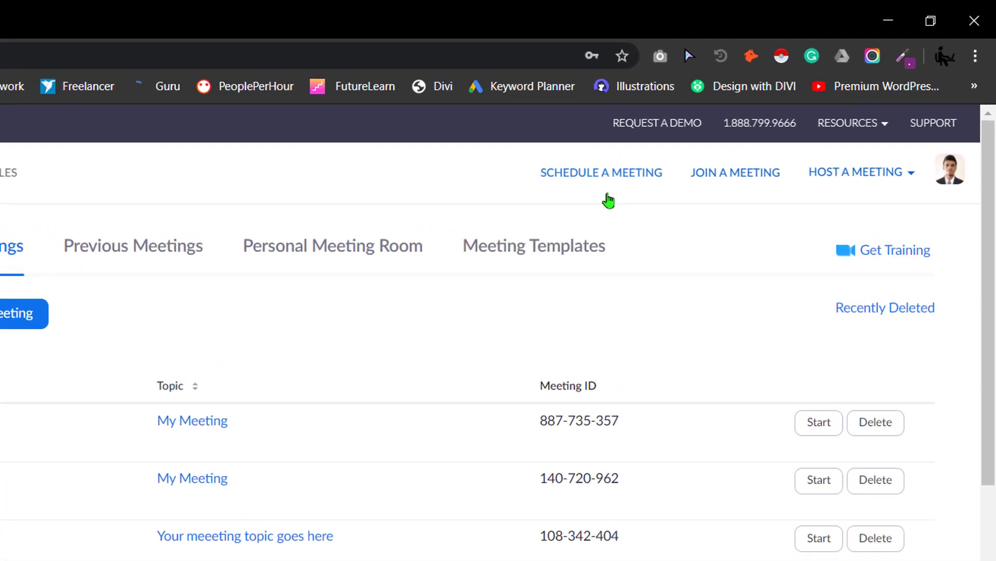
pyautogui.moveTo(609, 186)
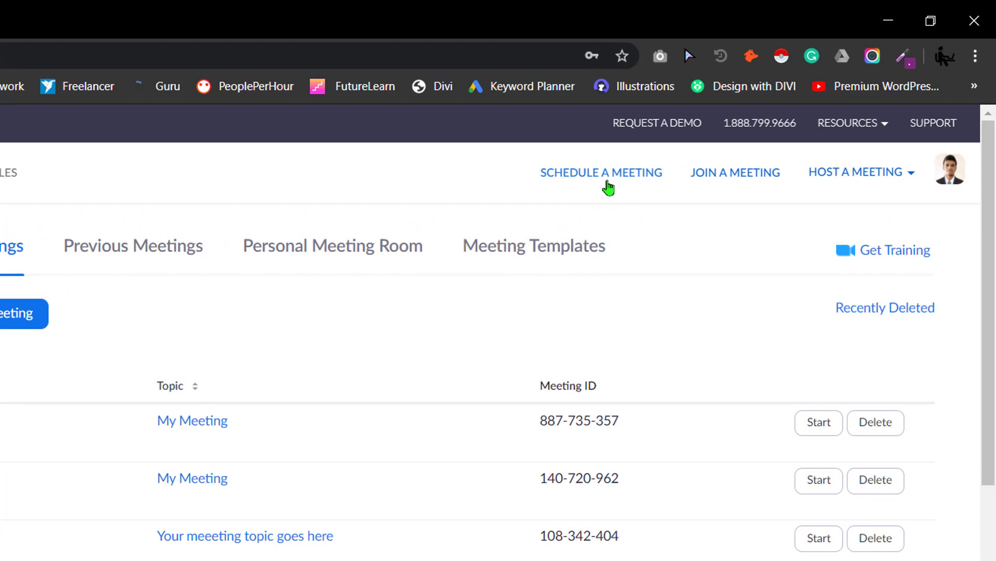
pyautogui.moveTo(609, 180)
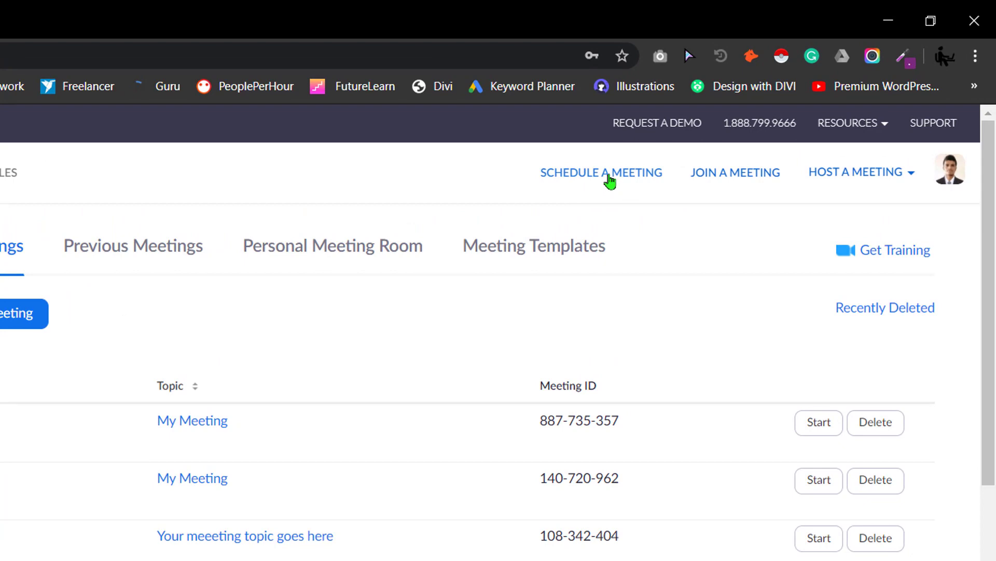
# Begin a new scheduled meeting with topic 'My Meeting anyhting you want'.
pyautogui.click(601, 172)
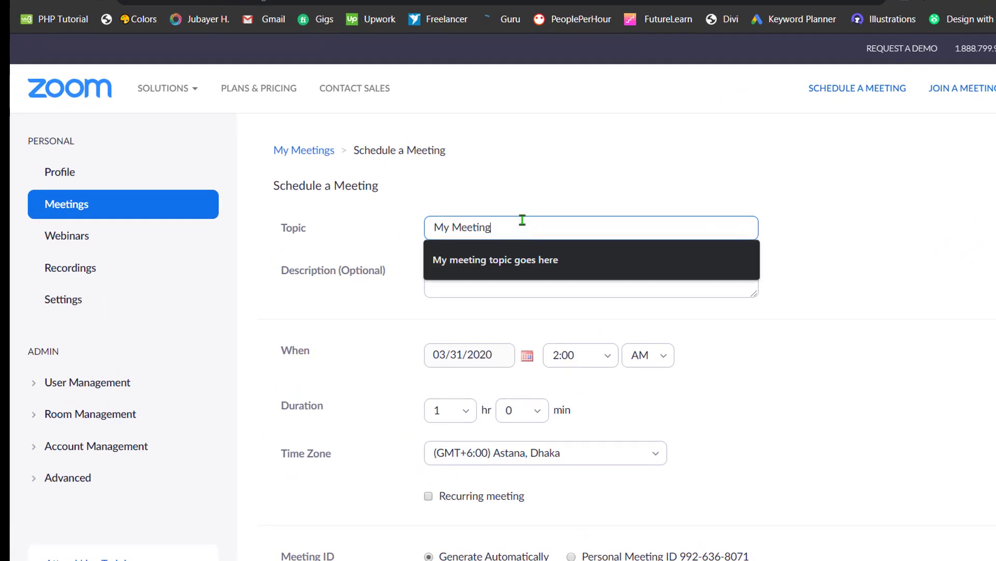
pyautogui.write('anyhting you want')
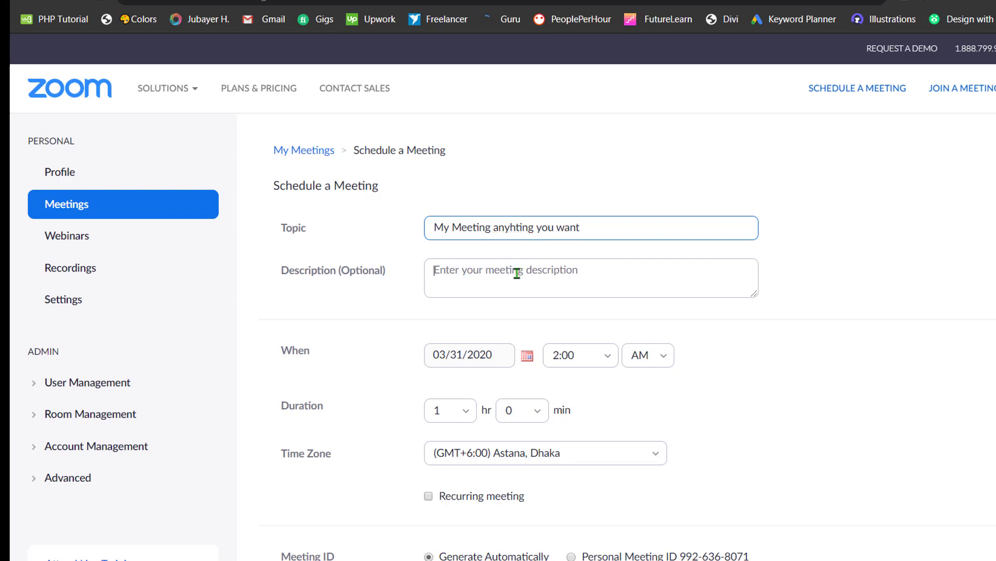
# Enter 'Your description goes here' as the meeting description.
pyautogui.click(590, 278)
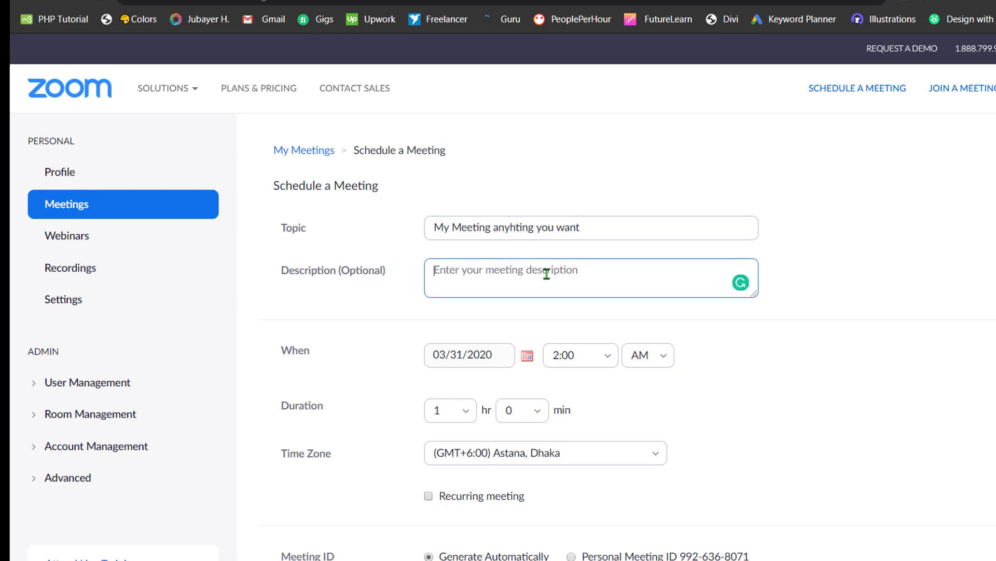
pyautogui.write('Your desc')
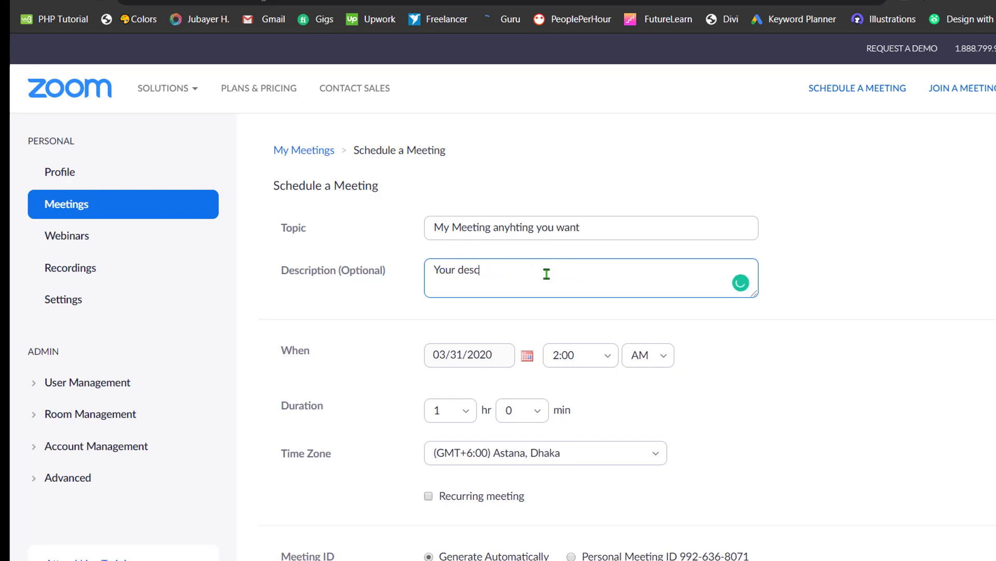
pyautogui.write('ription')
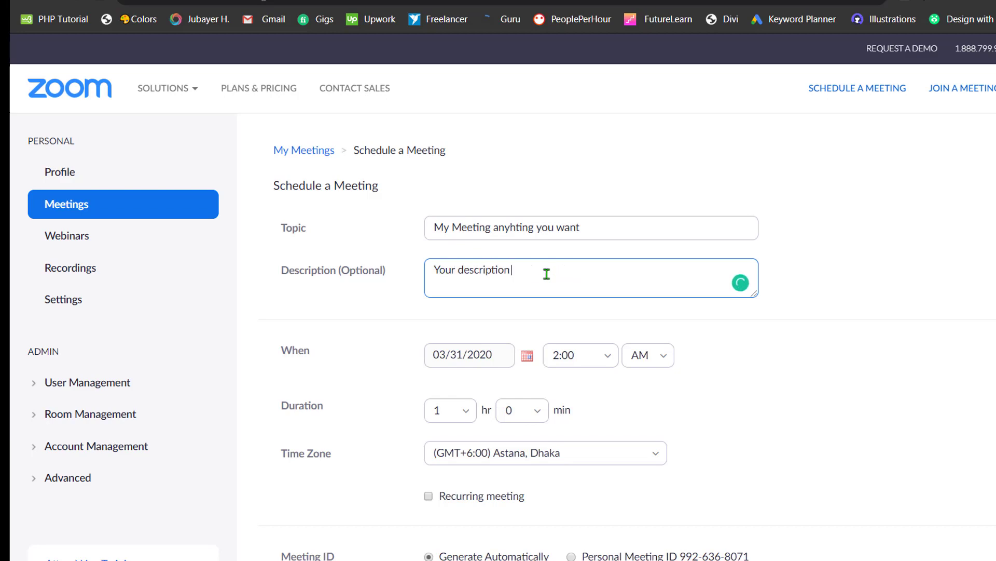
pyautogui.write('goes')
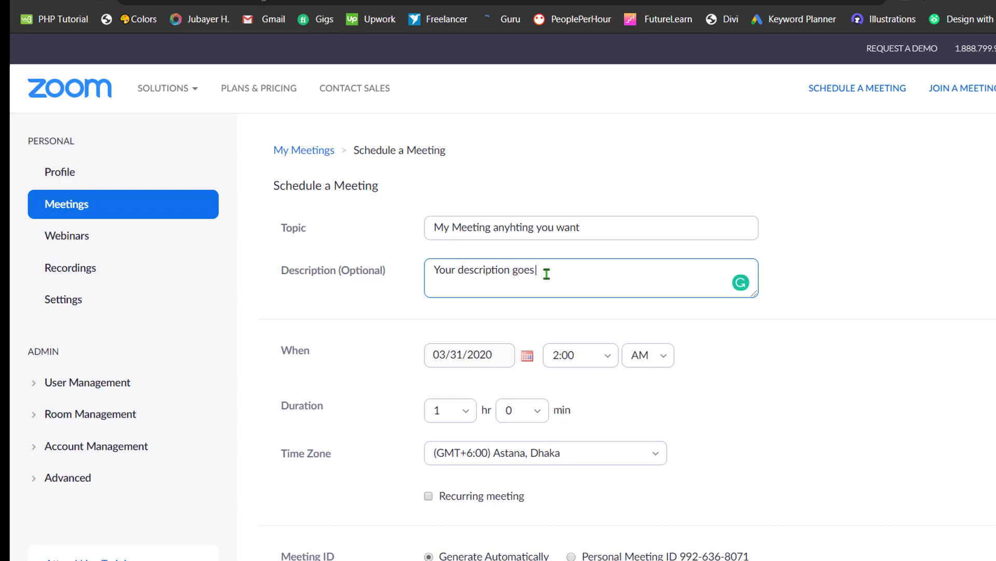
pyautogui.write('here')
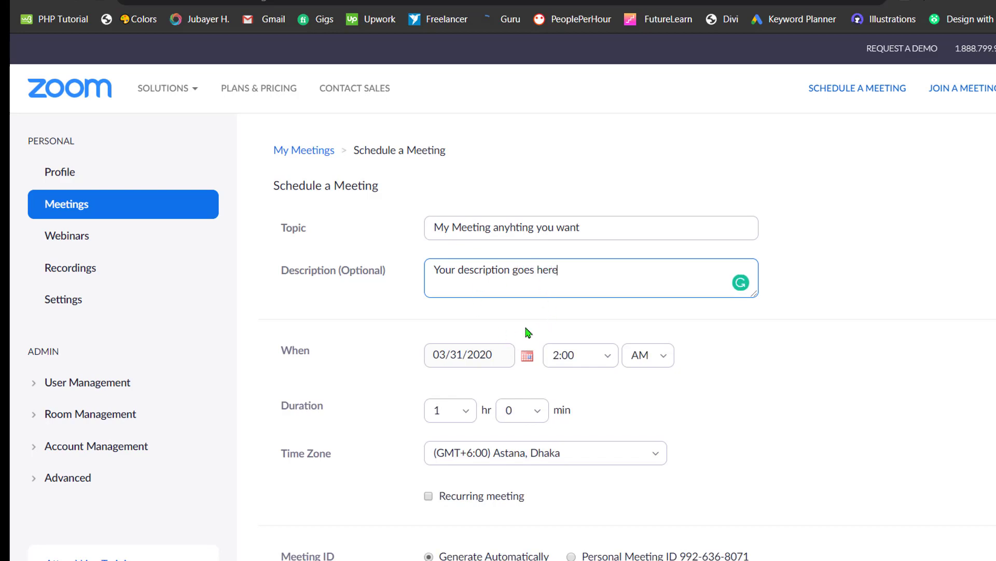
pyautogui.moveTo(503, 371)
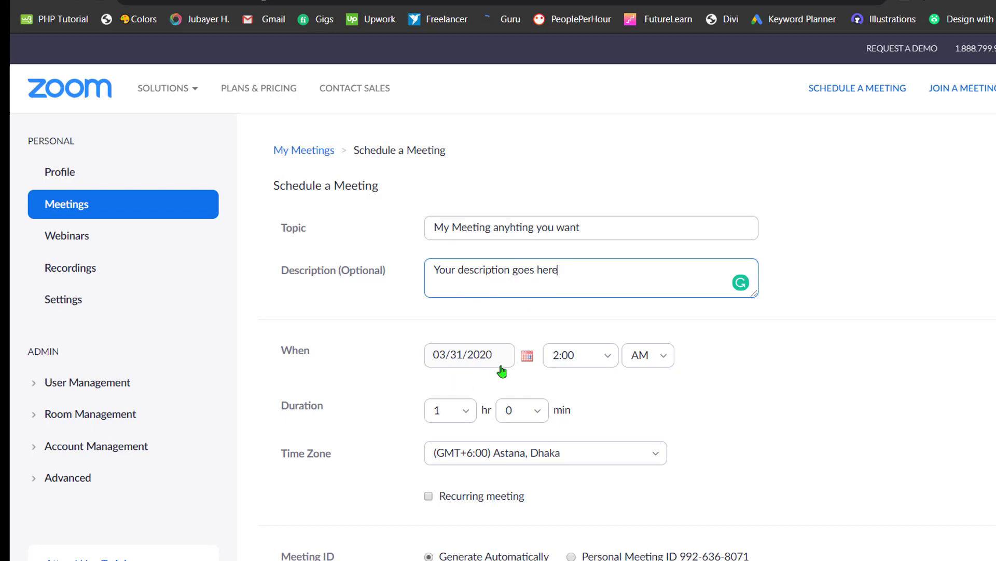
pyautogui.click(526, 355)
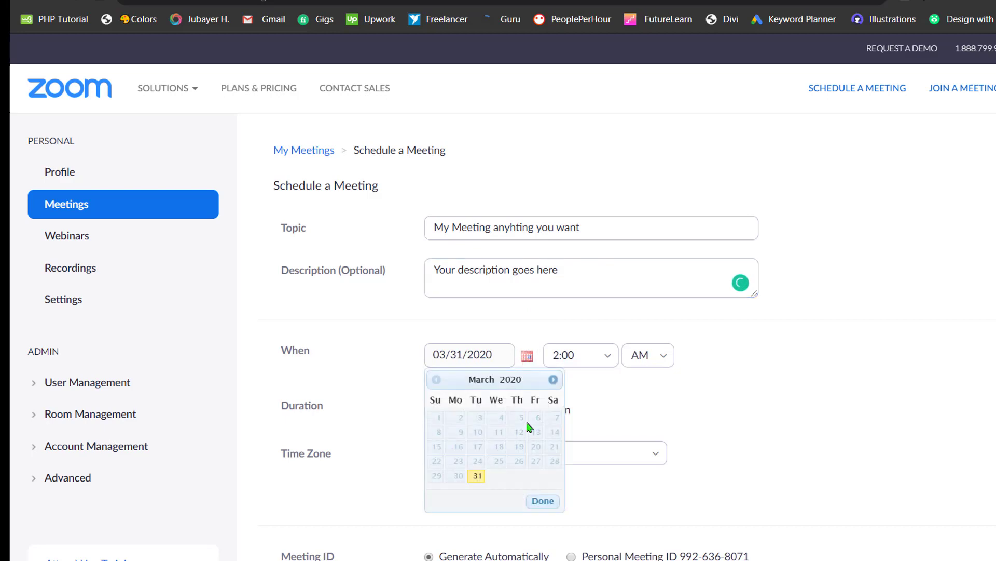
pyautogui.click(542, 500)
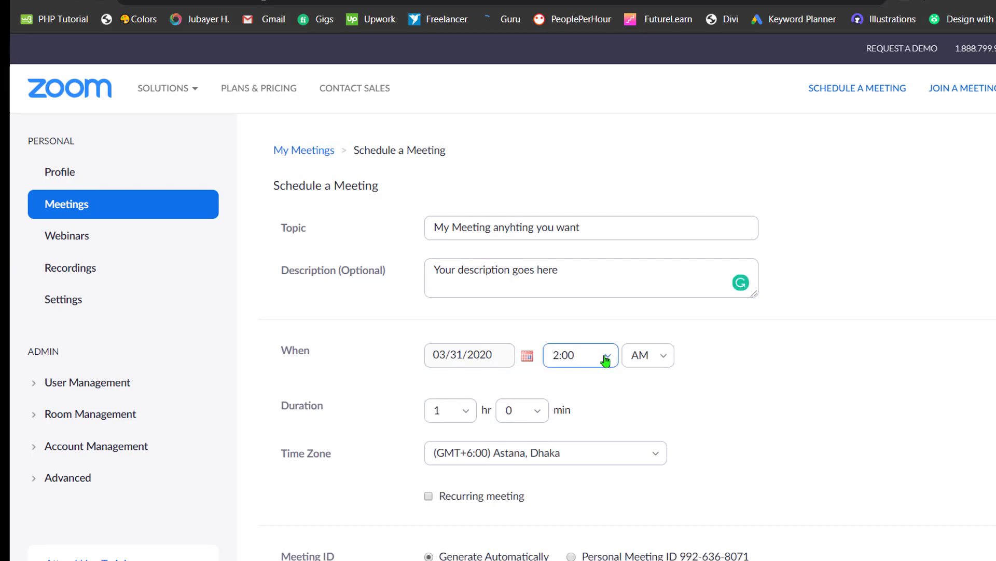
pyautogui.click(580, 355)
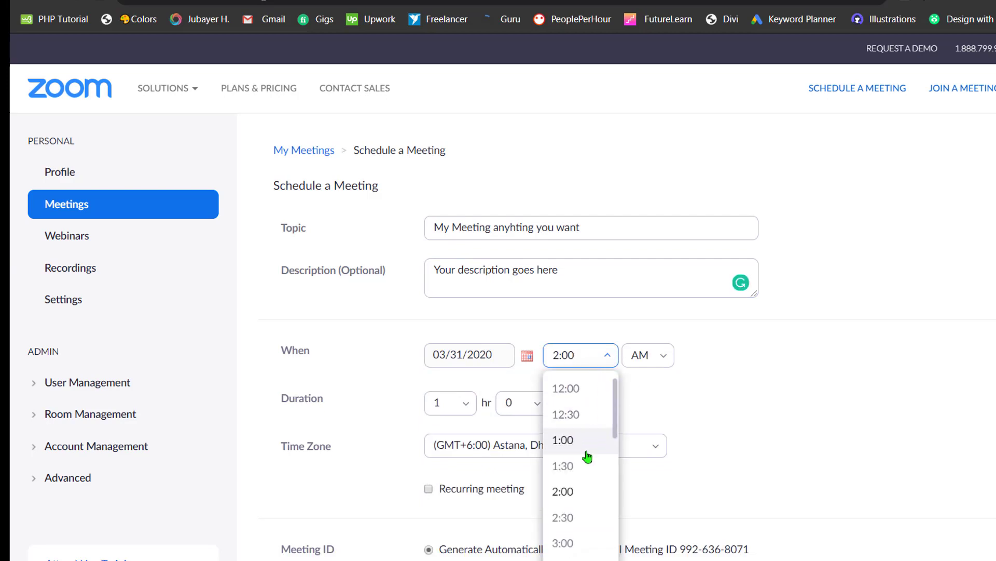
pyautogui.click(578, 355)
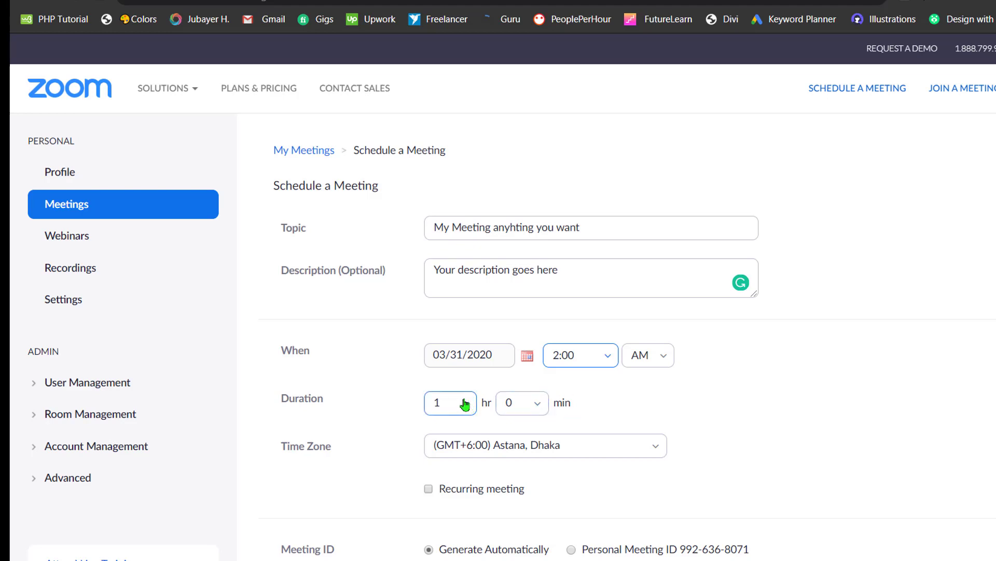
# Set the duration to 0 hr 30 min, keeping 03/31/2020 at 2:00 AM.
pyautogui.click(450, 403)
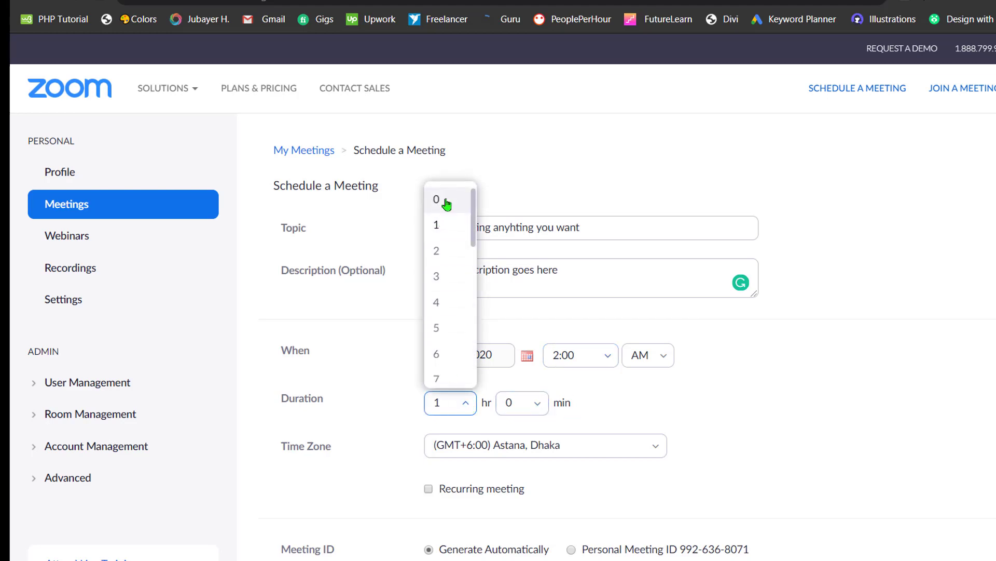
pyautogui.click(436, 199)
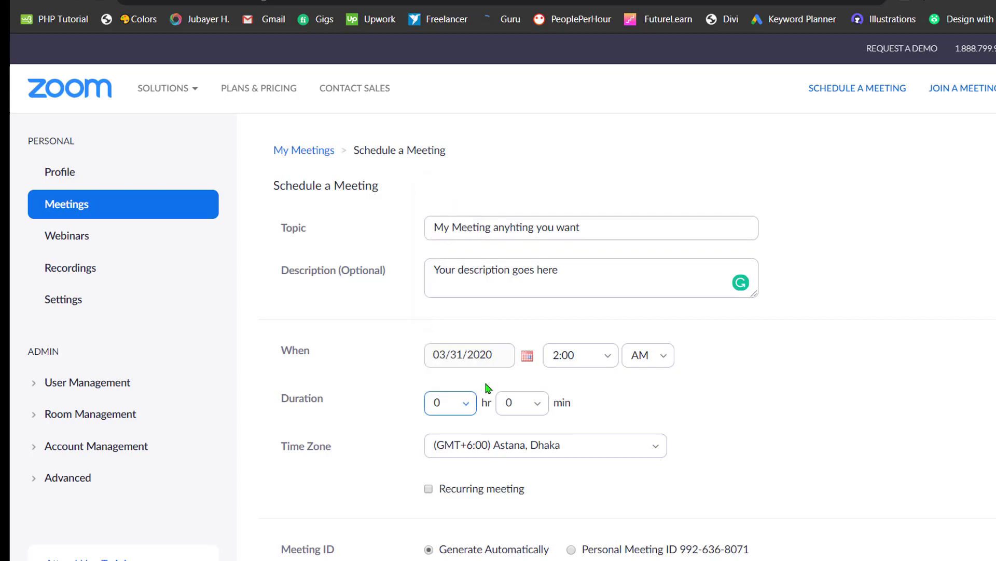
pyautogui.moveTo(527, 422)
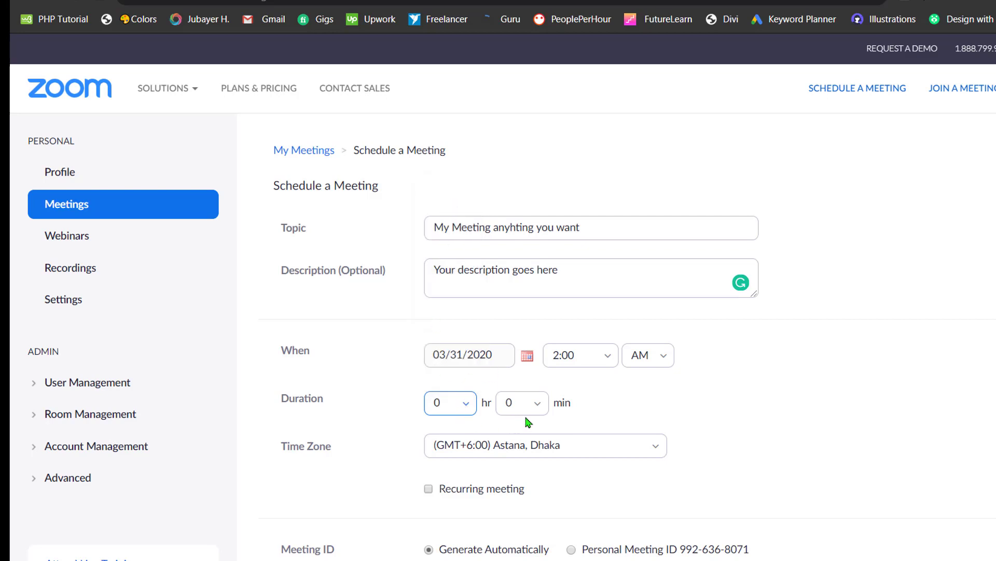
pyautogui.click(520, 402)
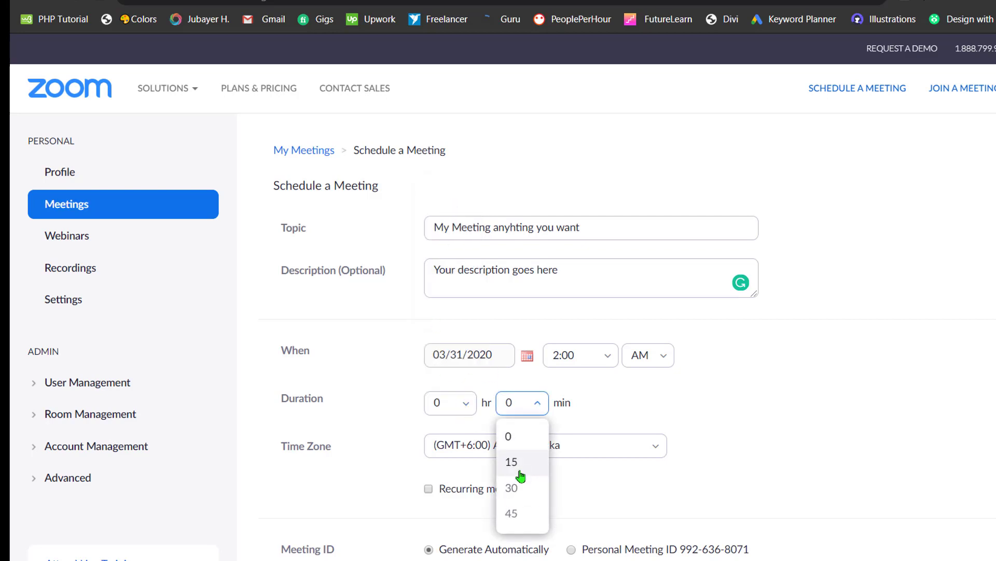
pyautogui.moveTo(517, 489)
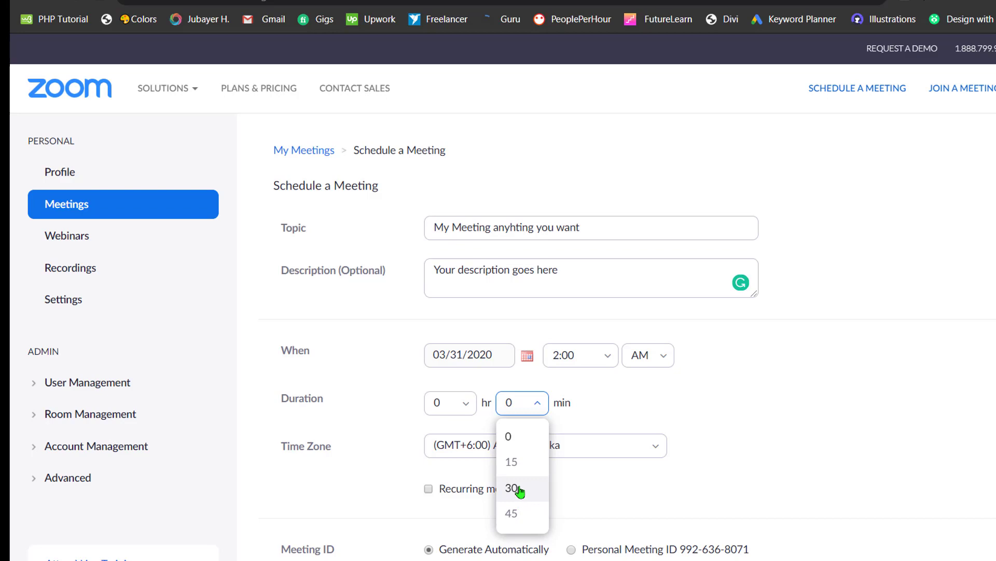
pyautogui.click(512, 488)
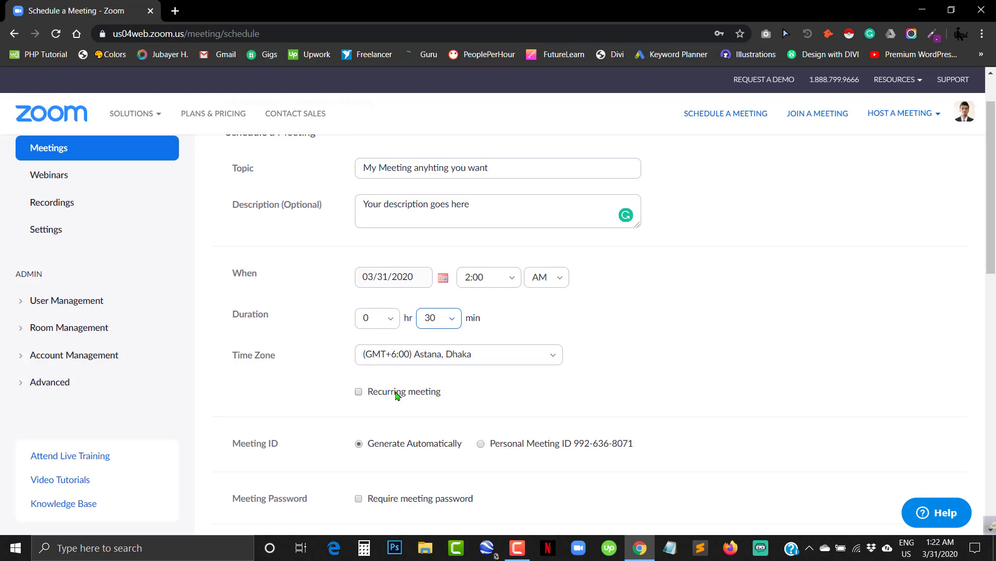
pyautogui.moveTo(364, 394)
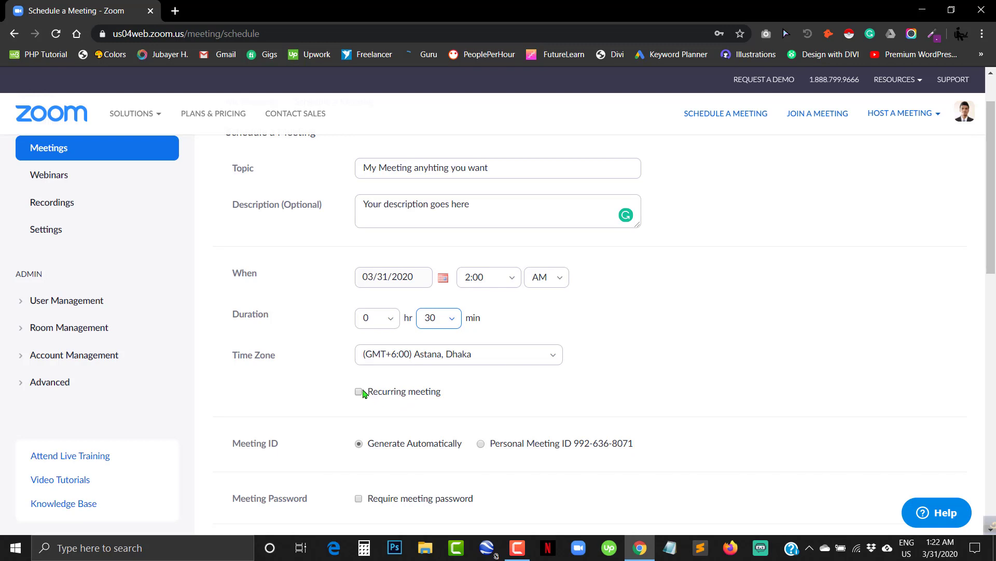
pyautogui.click(358, 499)
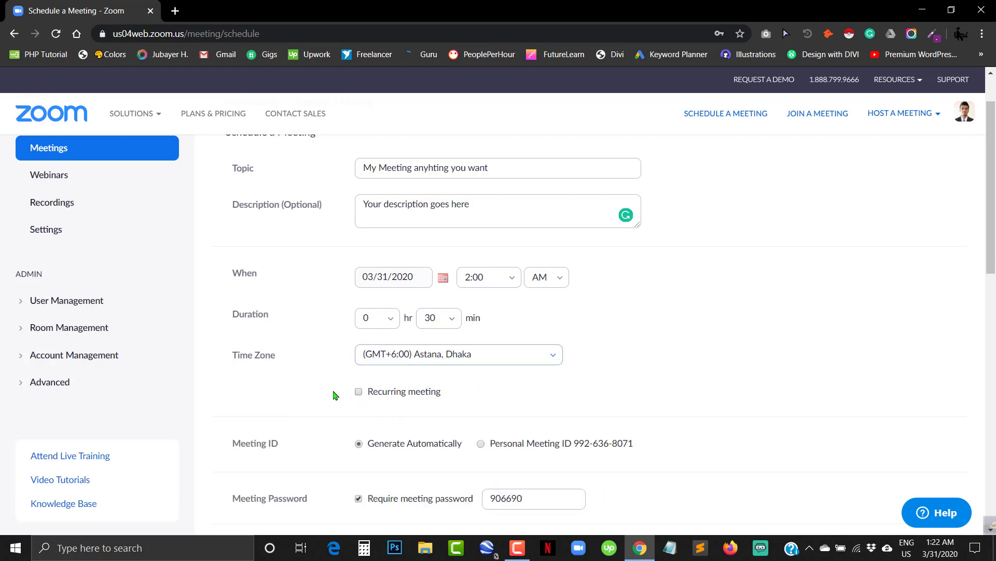
pyautogui.scroll(-3)
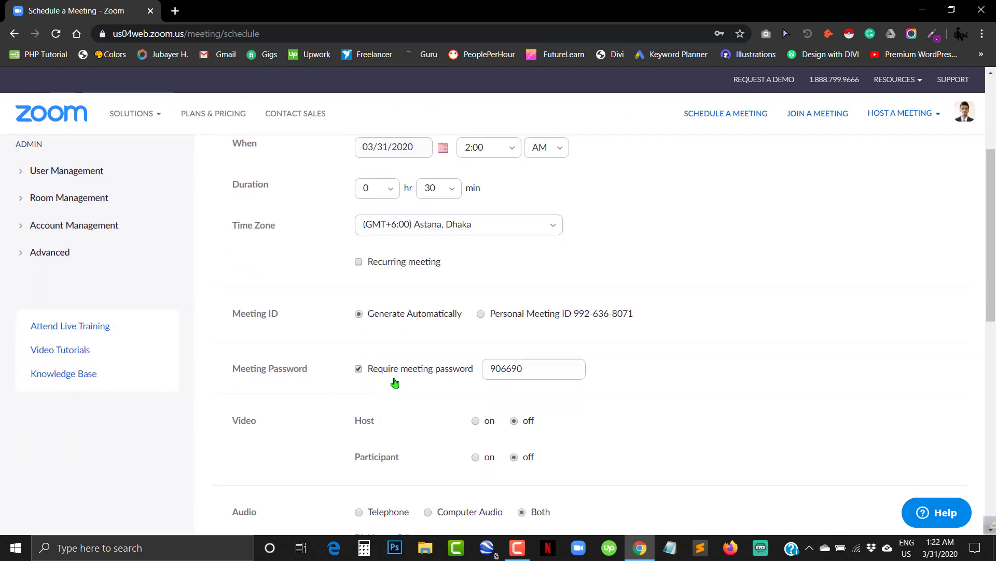
pyautogui.scroll(-3)
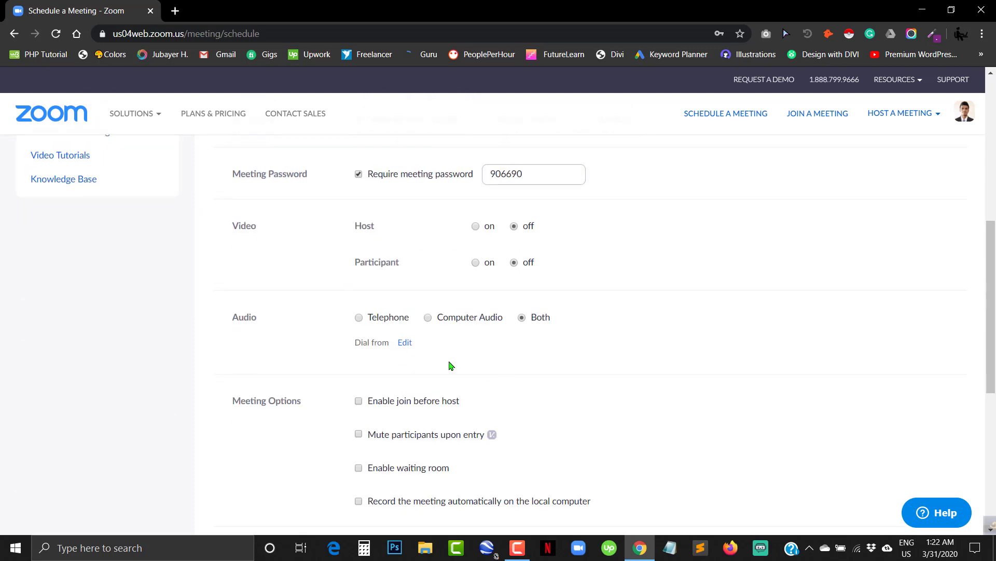
pyautogui.scroll(-3)
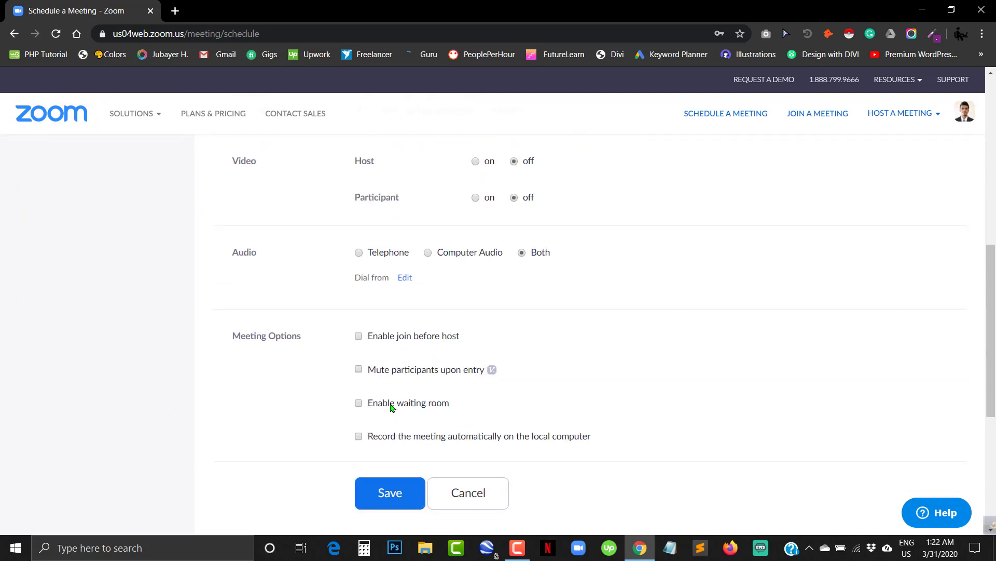
pyautogui.moveTo(371, 417)
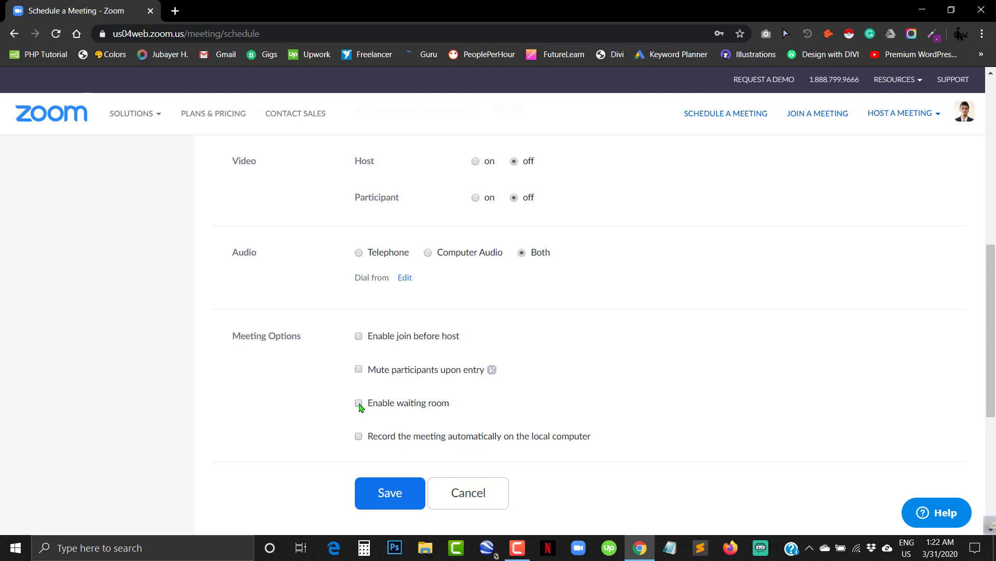
pyautogui.click(358, 403)
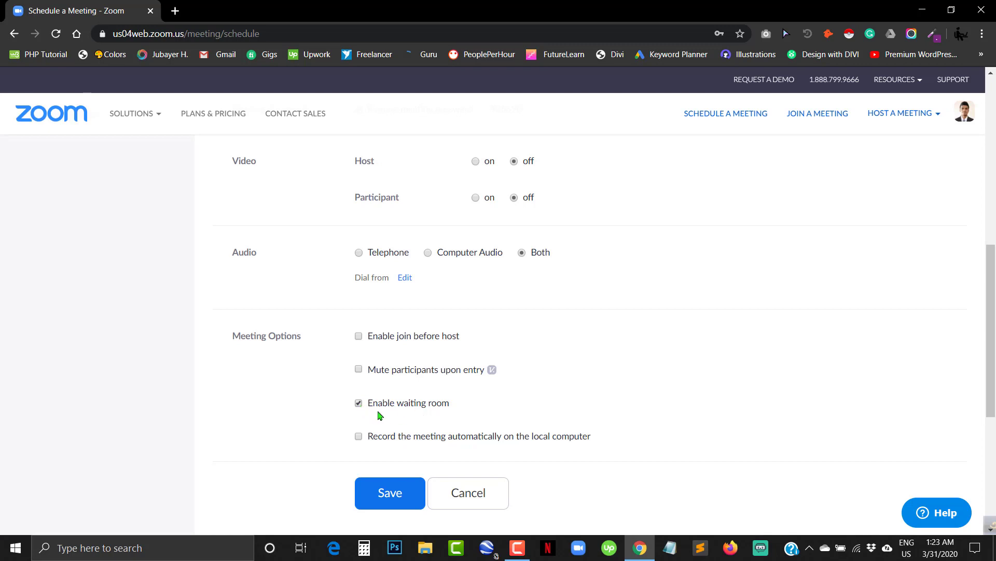
pyautogui.click(389, 492)
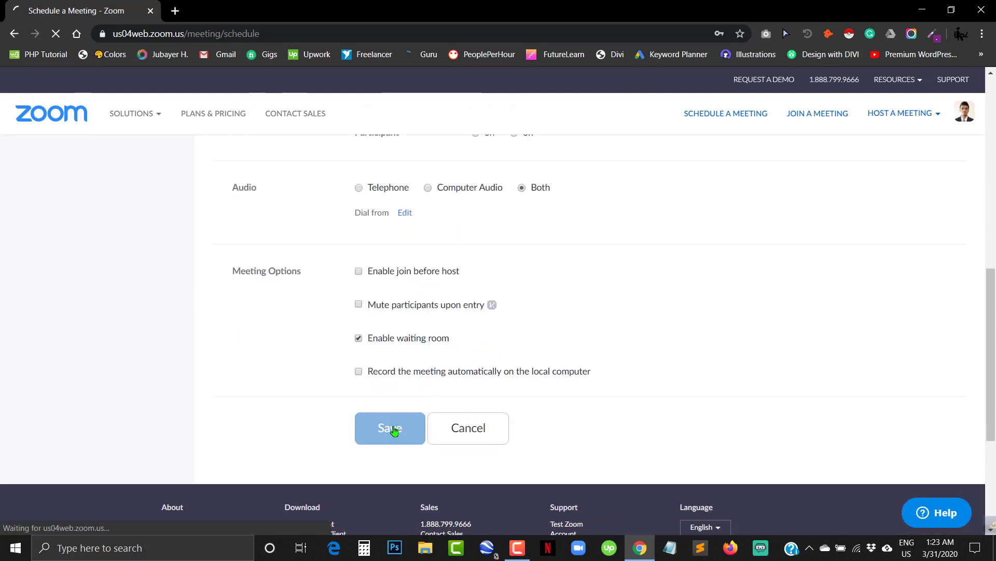
# Copy the full invitation text for meeting ID 857 193 409 to the clipboard.
pyautogui.click(389, 427)
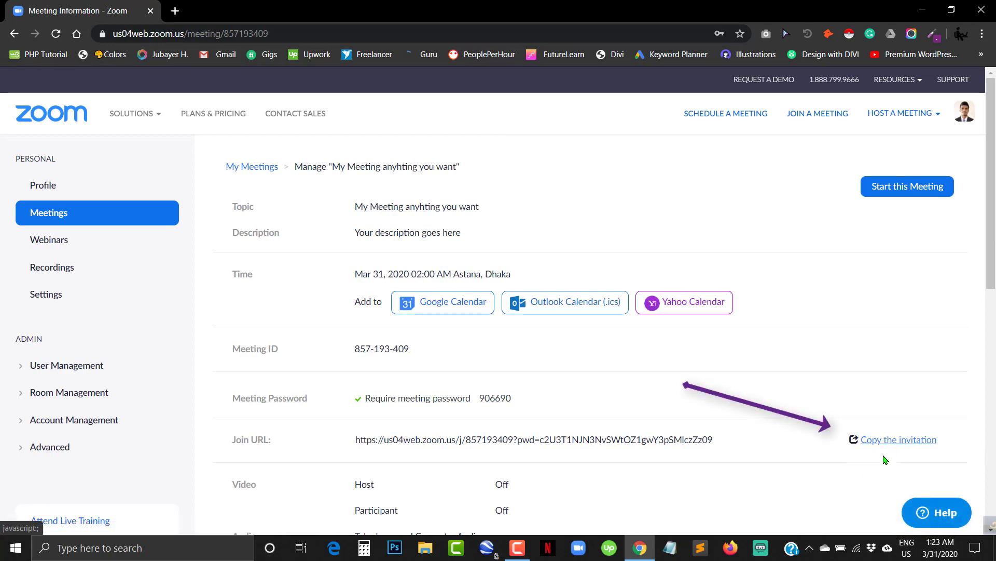
pyautogui.click(898, 439)
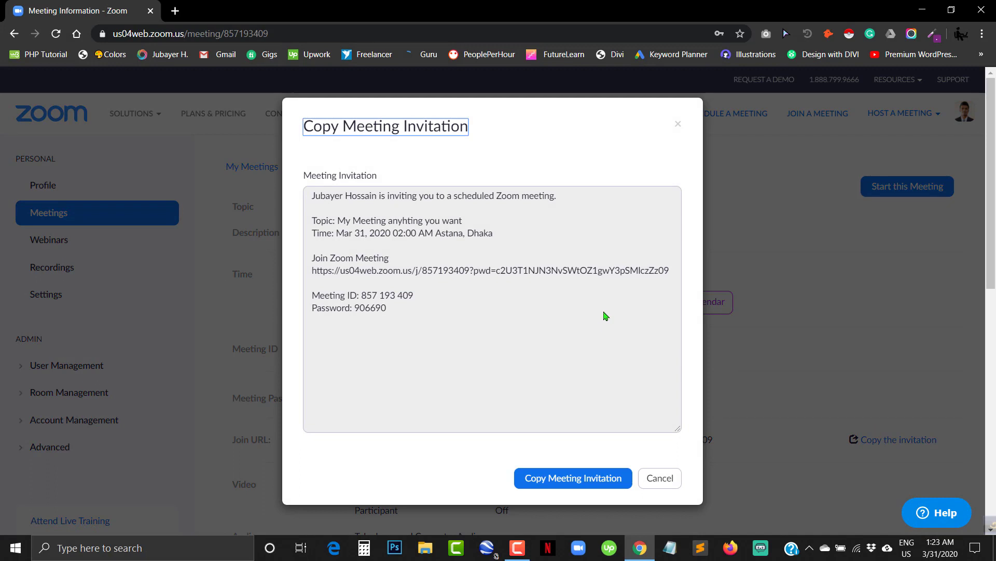
pyautogui.moveTo(601, 336)
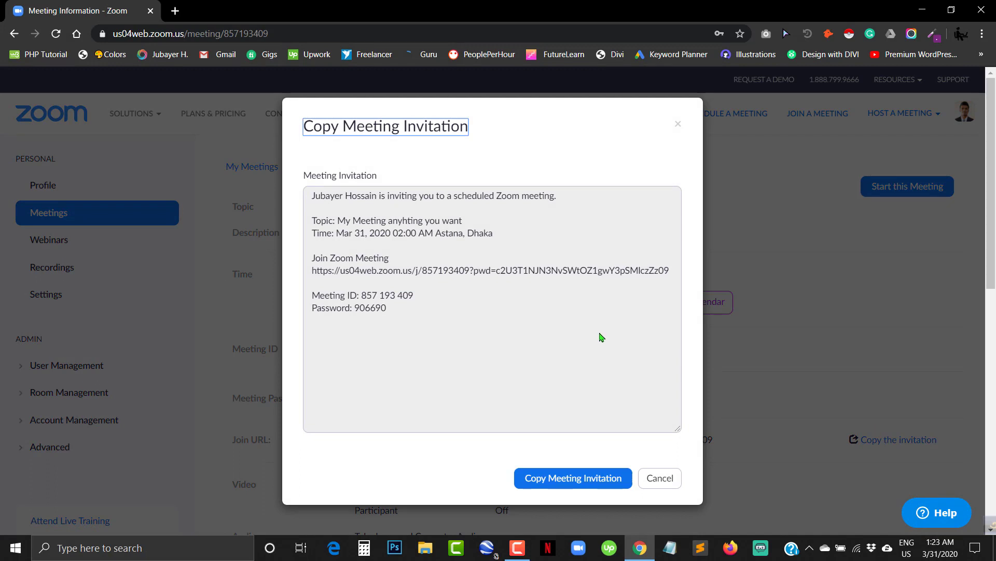
pyautogui.moveTo(575, 460)
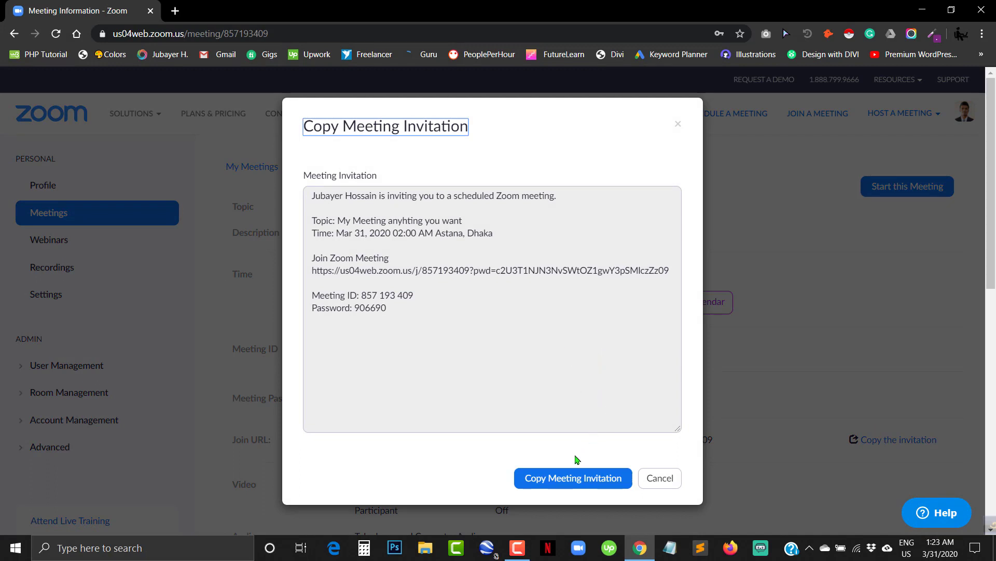
pyautogui.click(572, 478)
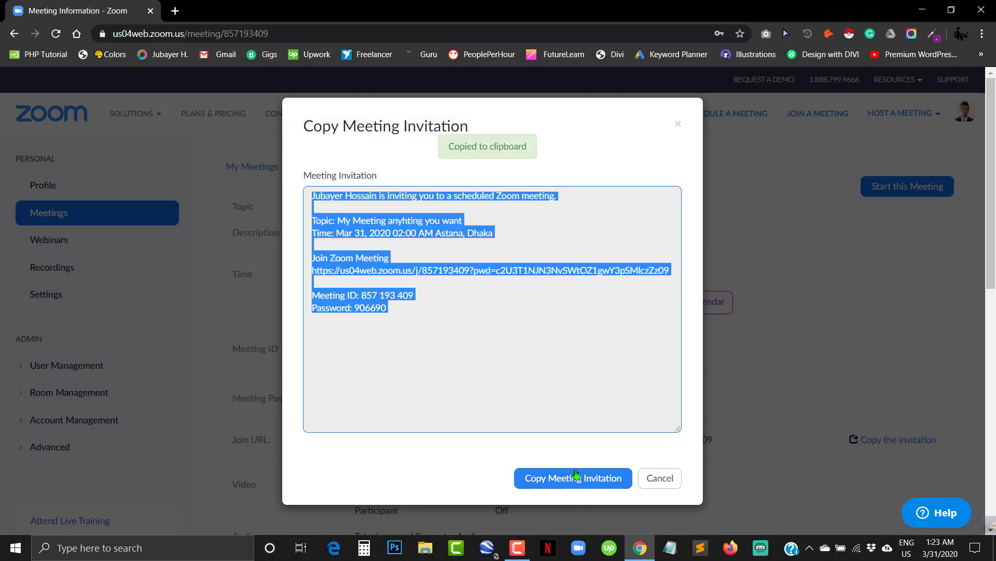
pyautogui.moveTo(556, 460)
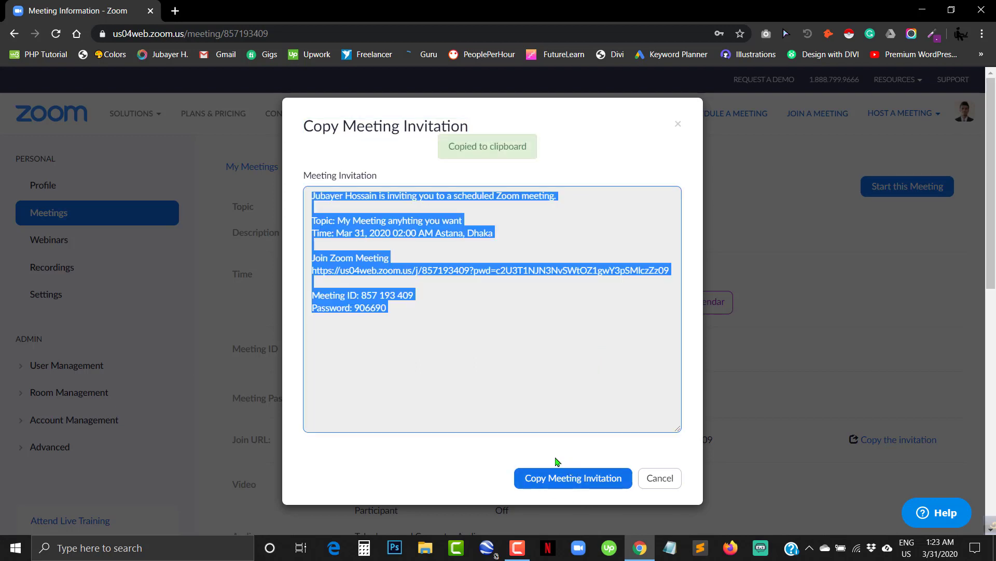
pyautogui.moveTo(571, 477)
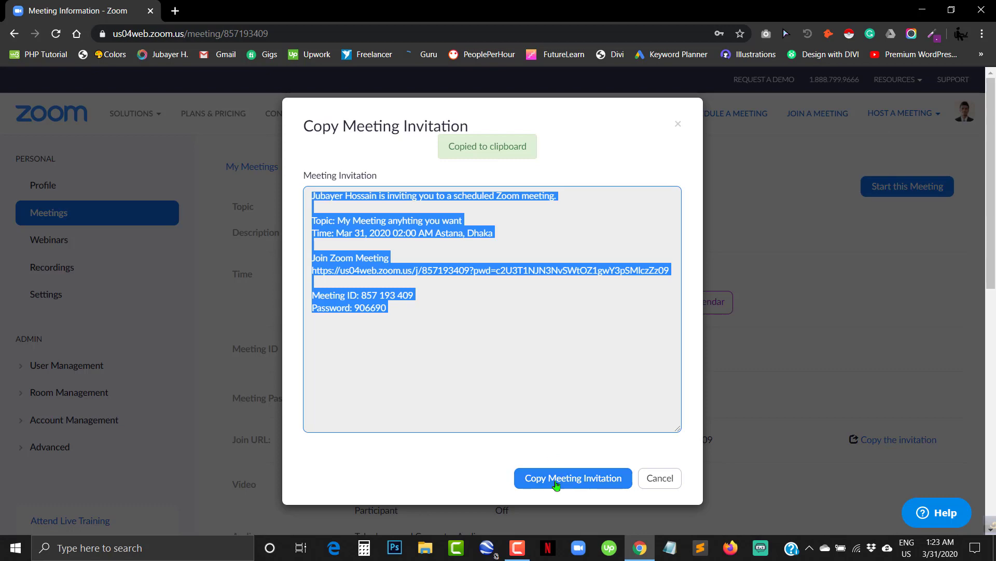
pyautogui.moveTo(176, 12)
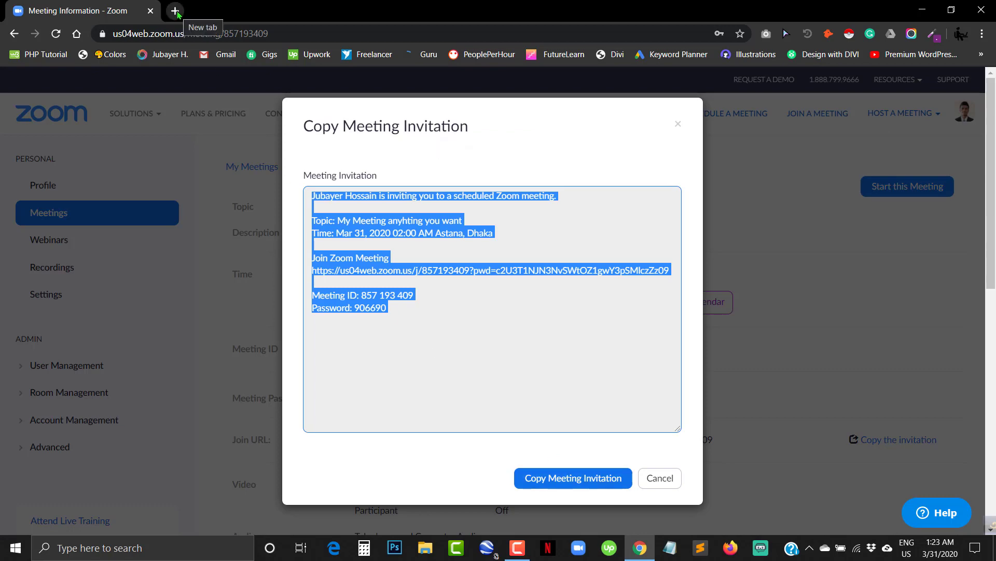
# Open a new blank Chrome tab next to the meeting information page.
pyautogui.click(175, 11)
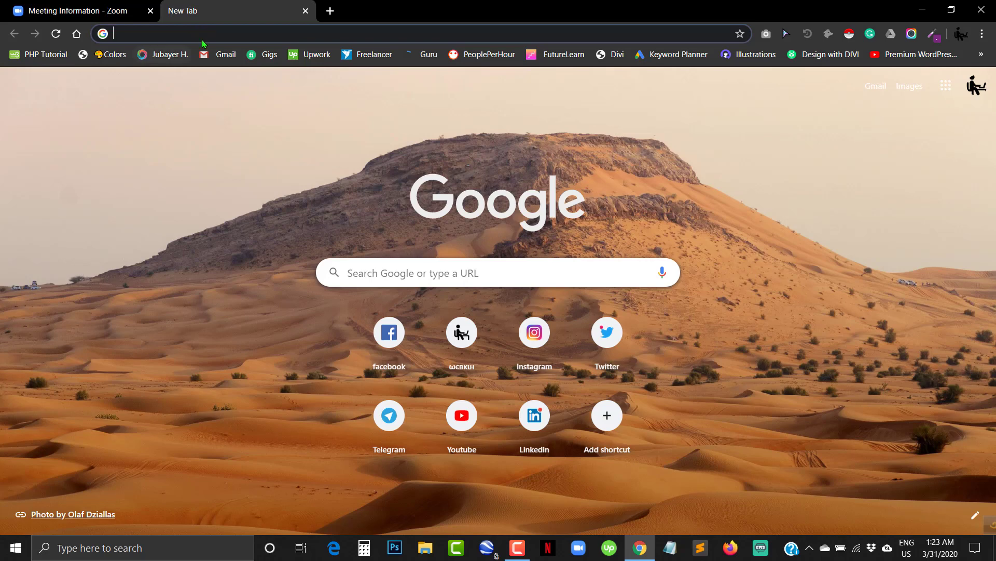
pyautogui.moveTo(388, 416)
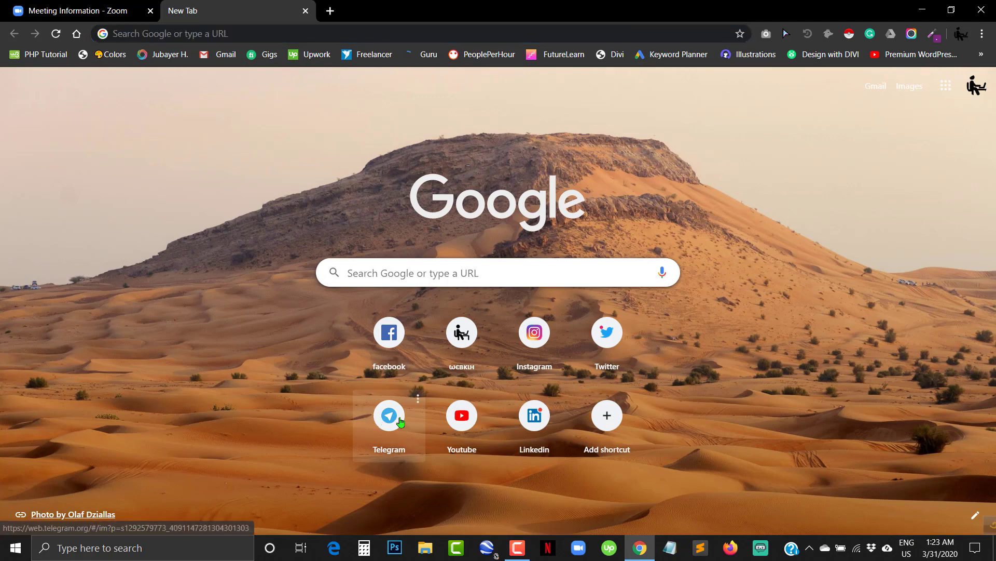
# Paste the copied Zoom invitation into the Telegram Web chat and send it.
pyautogui.click(388, 415)
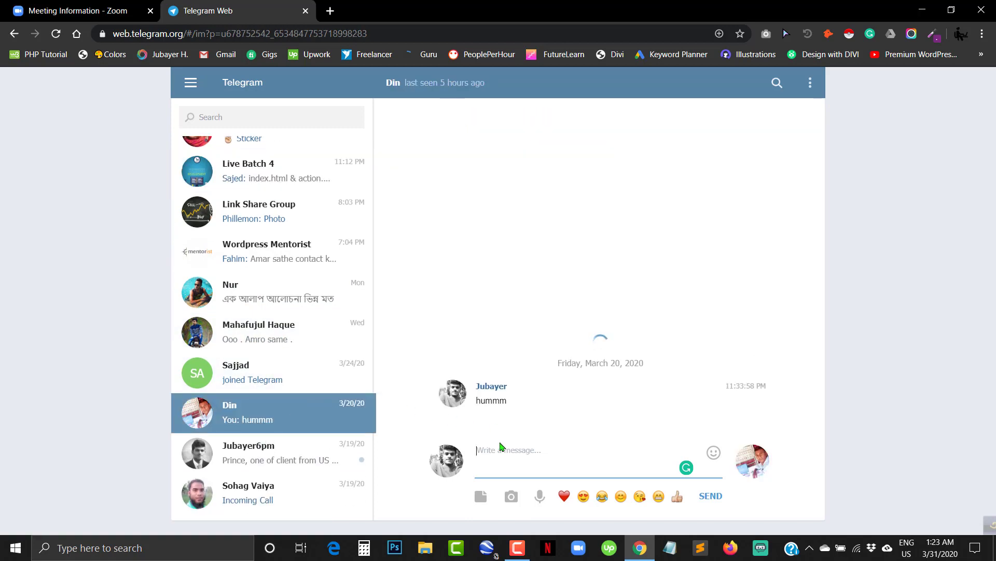
pyautogui.rightClick(502, 449)
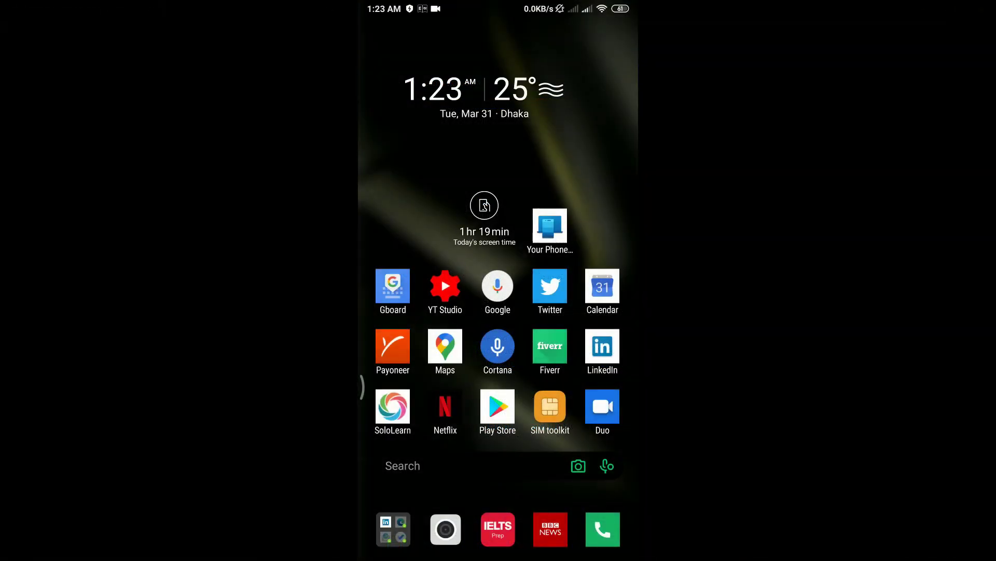
# Launch Telegram on the phone and open Din's chat with the received invitation.
pyautogui.scroll(3)
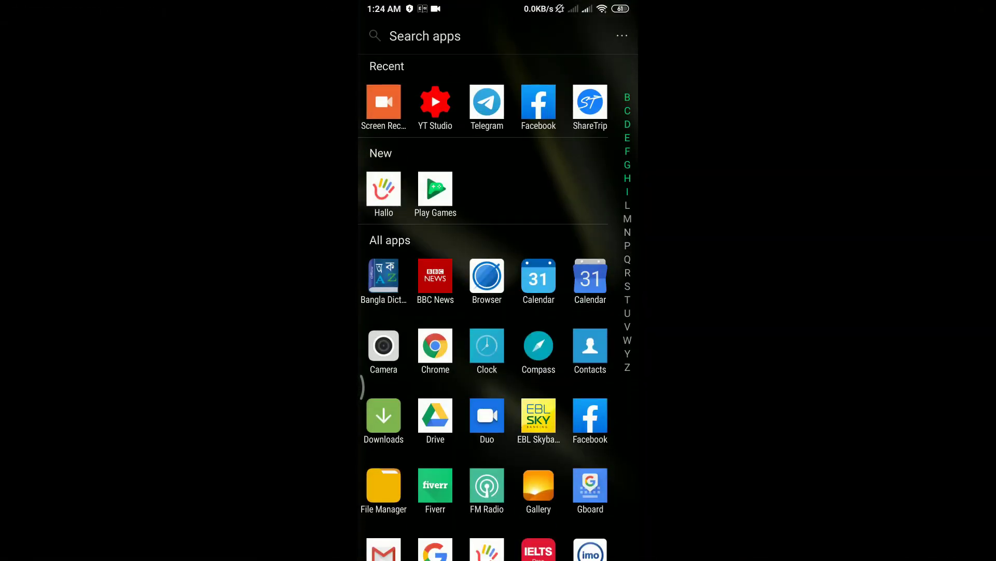
pyautogui.click(486, 102)
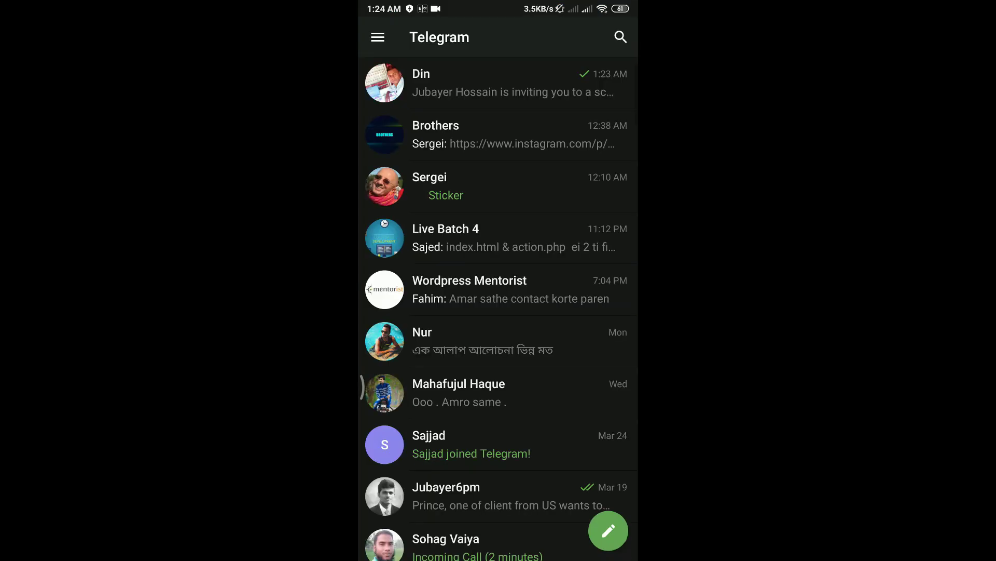
pyautogui.click(445, 83)
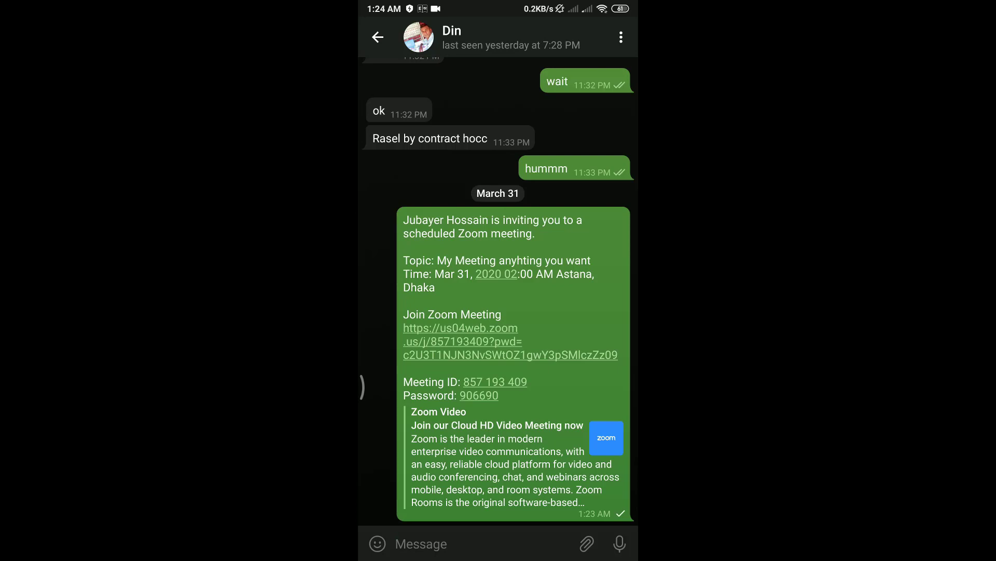
# Follow the Join Zoom Meeting link and open it with the Zoom app.
pyautogui.click(460, 328)
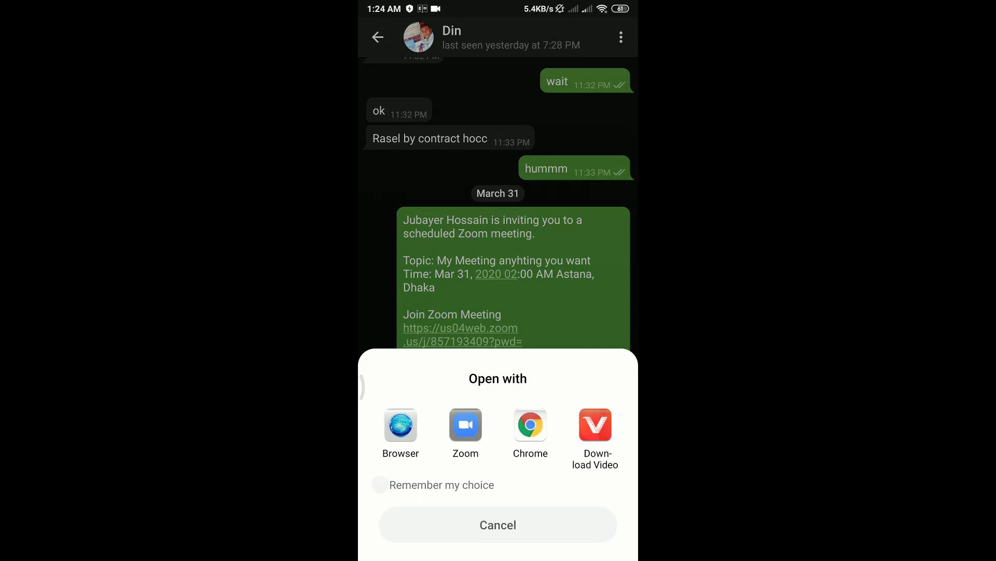
pyautogui.click(465, 423)
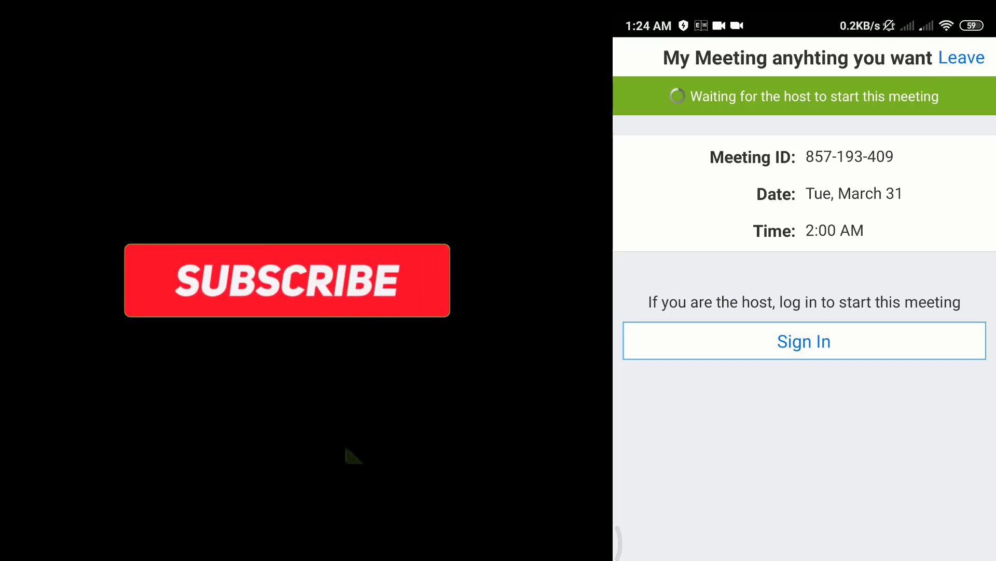
pyautogui.click(287, 280)
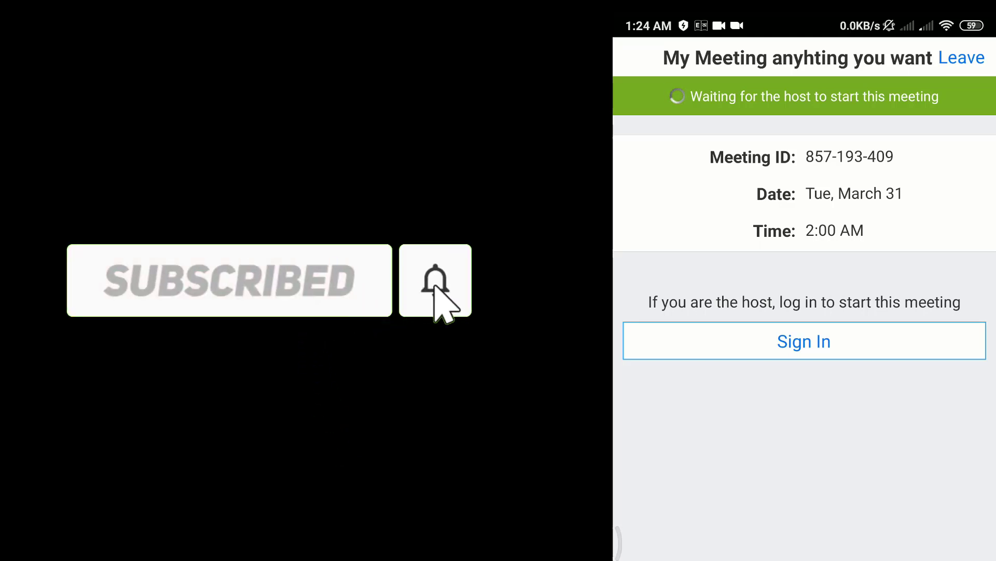